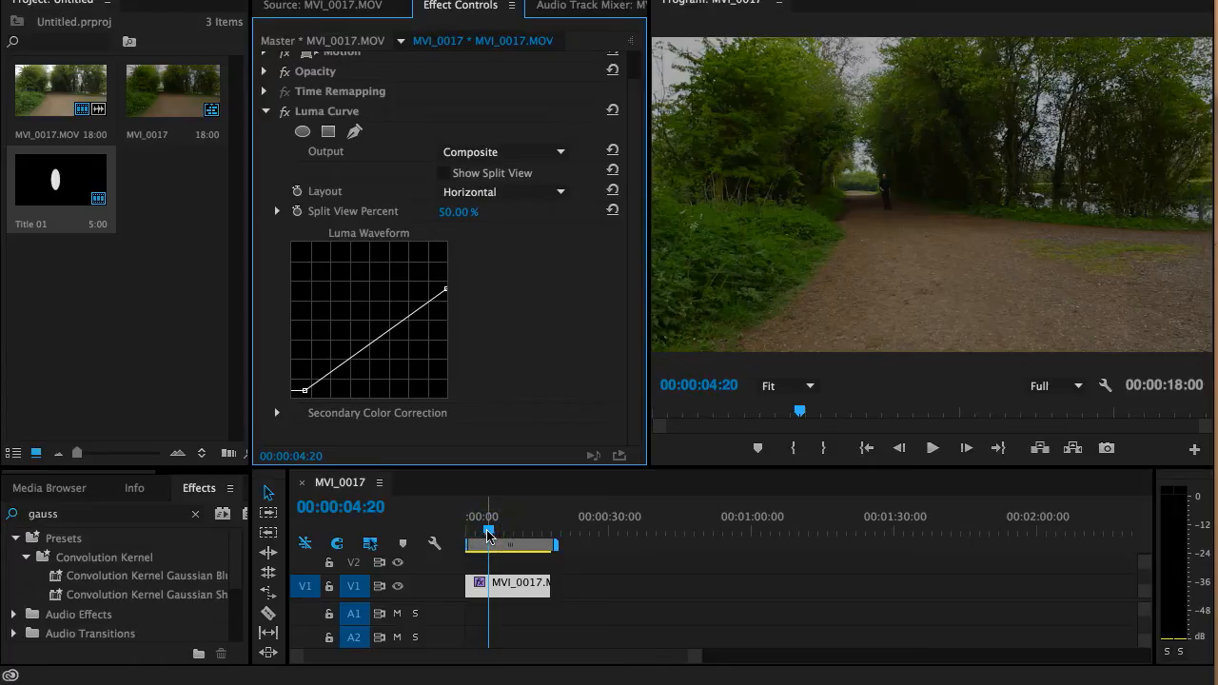
Scrub through the darkened lane clip to where the walker appears and back to mid-clip.
left_click_drag(488, 530, 483, 530)
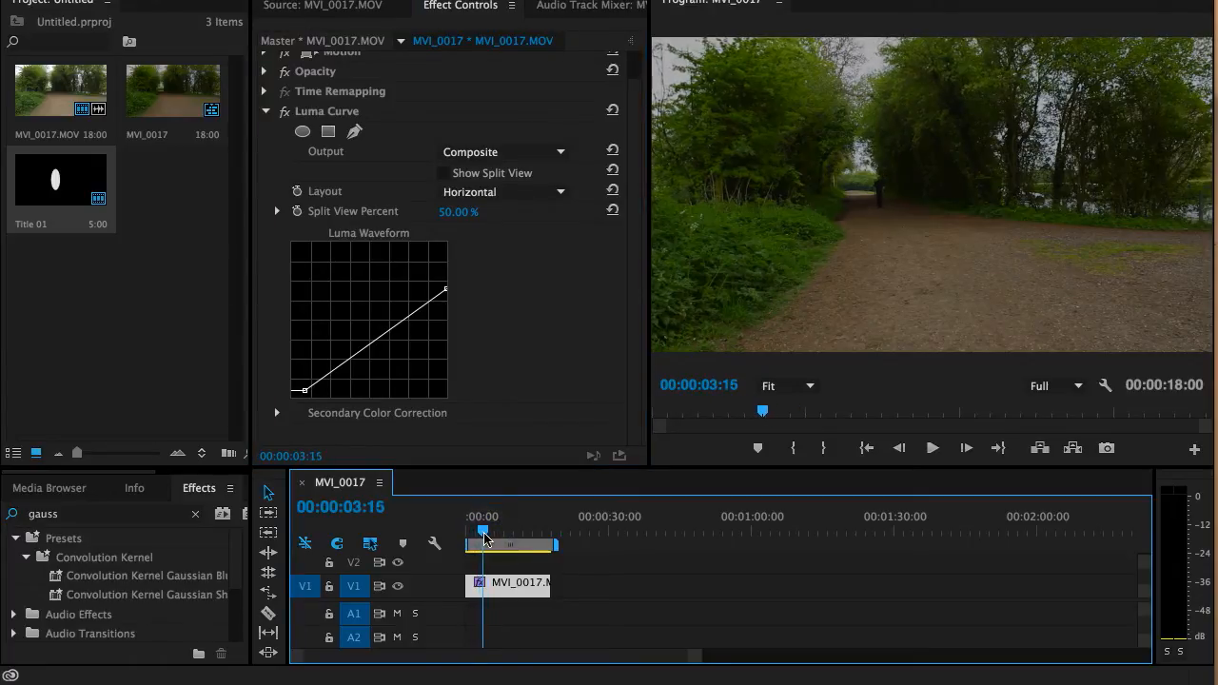
left_click_drag(483, 531, 509, 531)
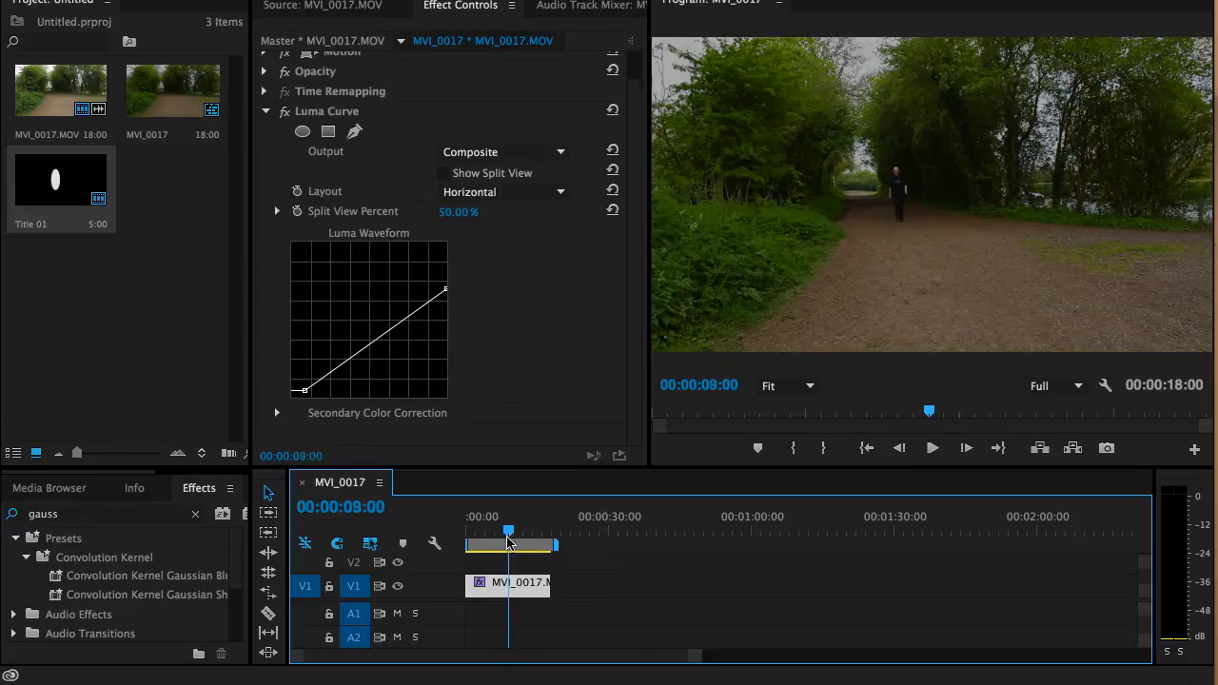
left_click_drag(509, 530, 499, 530)
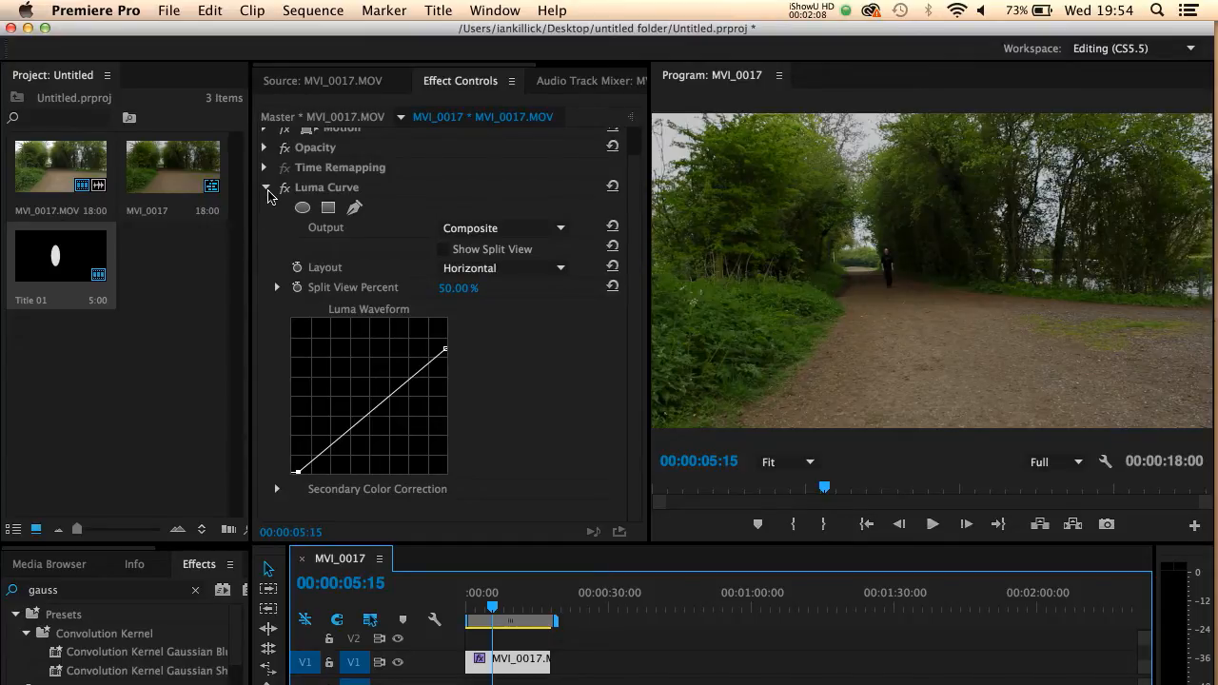
Collapse the Luma Curve settings and start a new Default Still title.
left_click(264, 188)
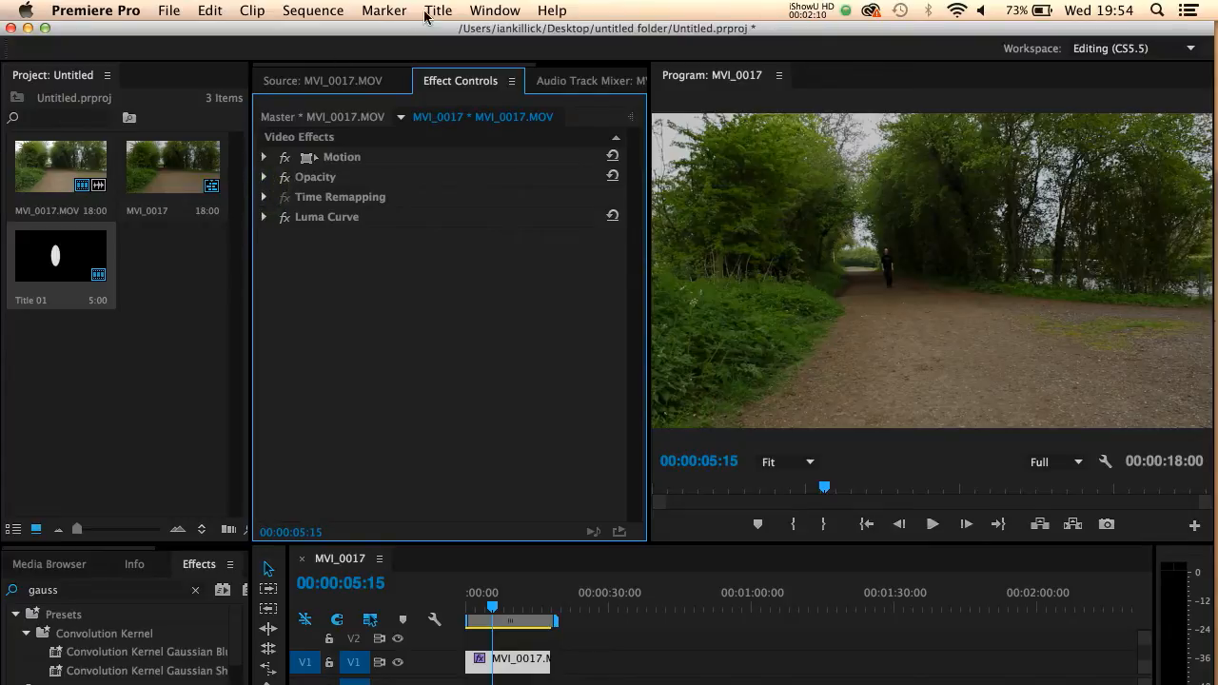
left_click(438, 11)
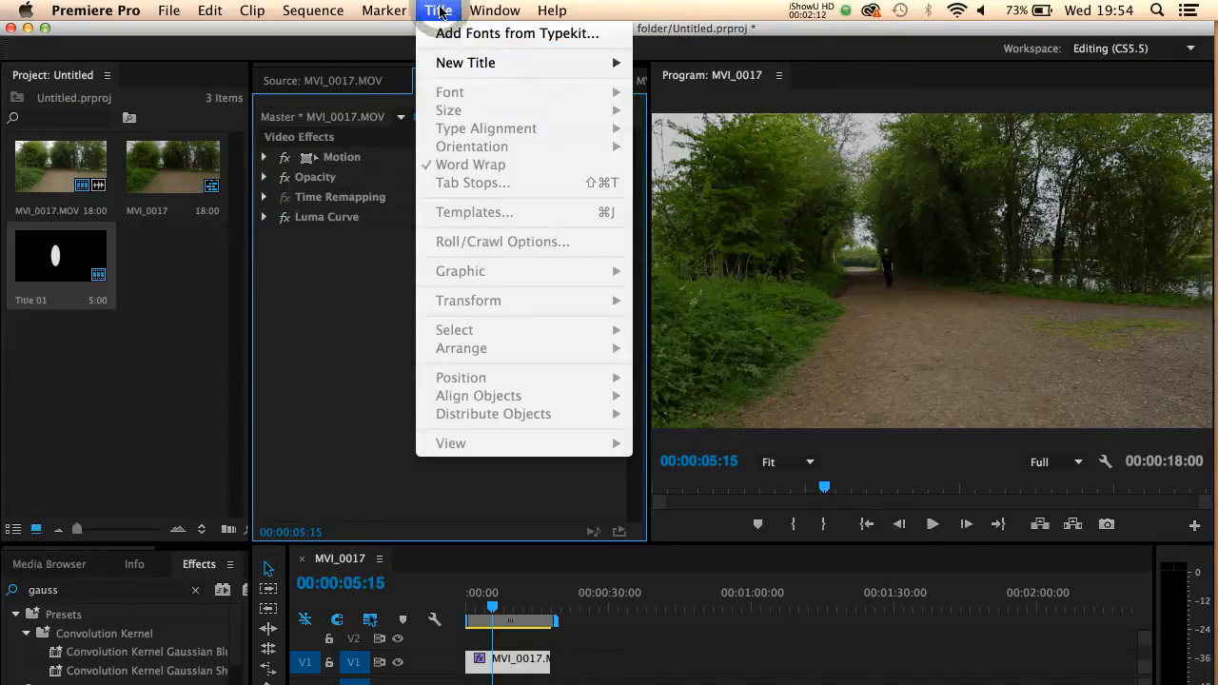
mouse_move(466, 61)
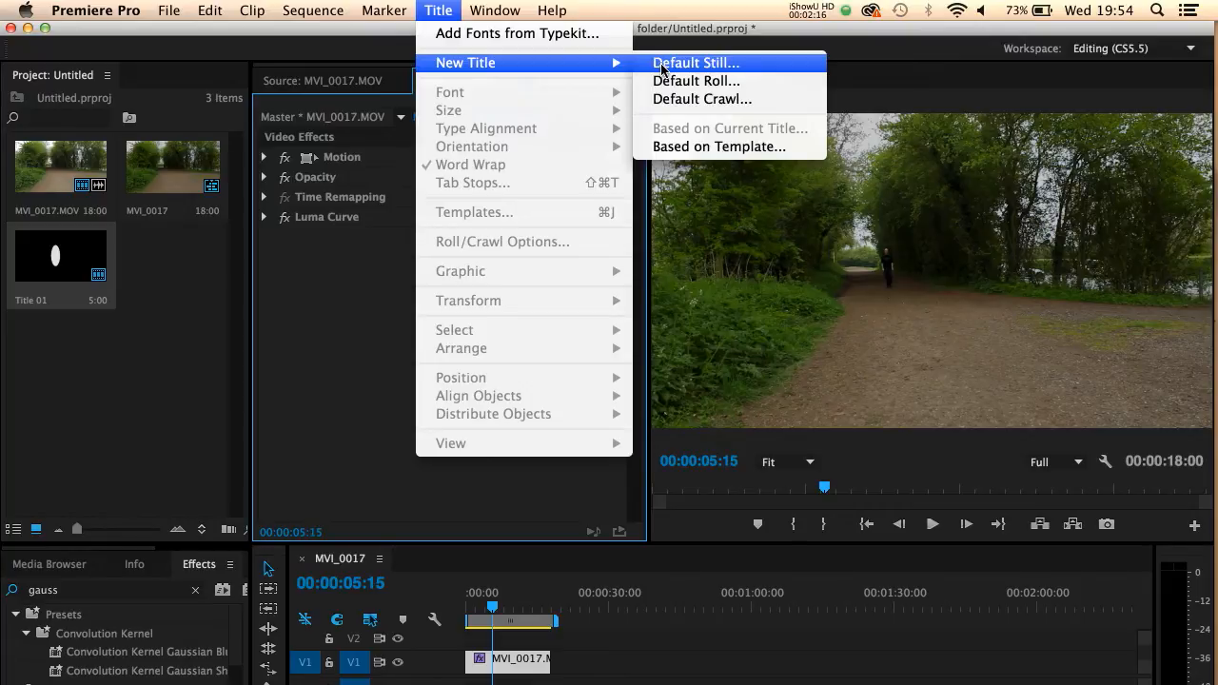
left_click(696, 63)
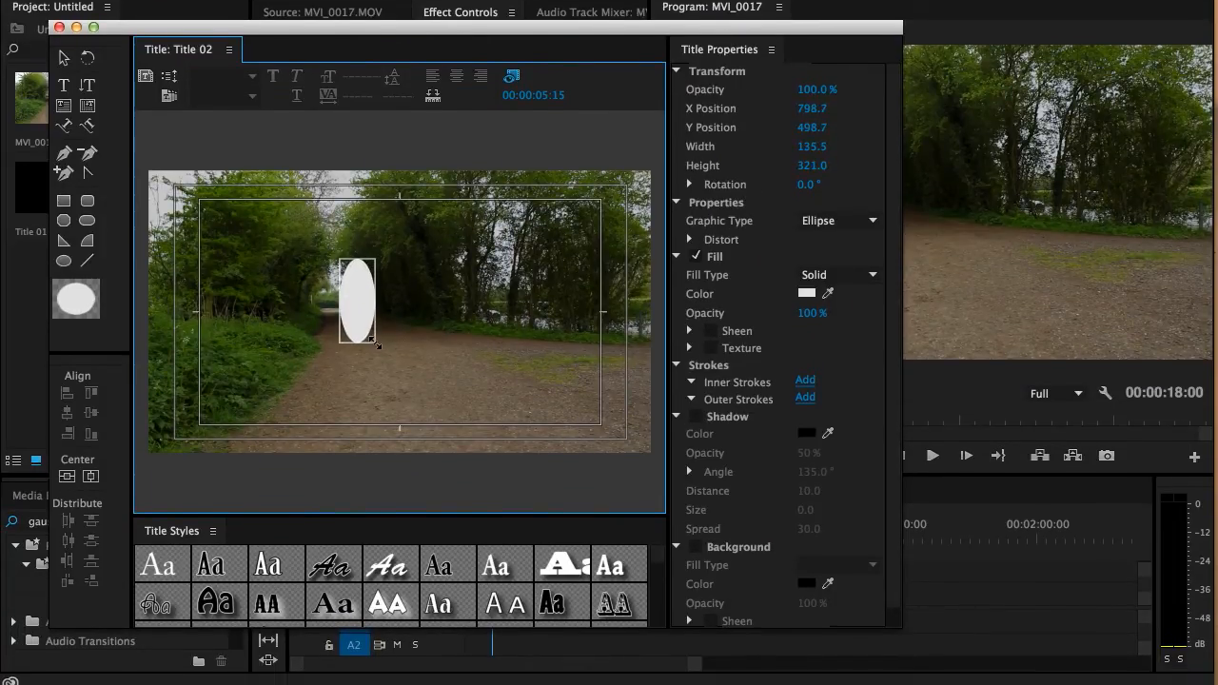
Close the Titler and drag Title 02 from the Project panel toward the timeline.
left_click_drag(379, 346, 382, 342)
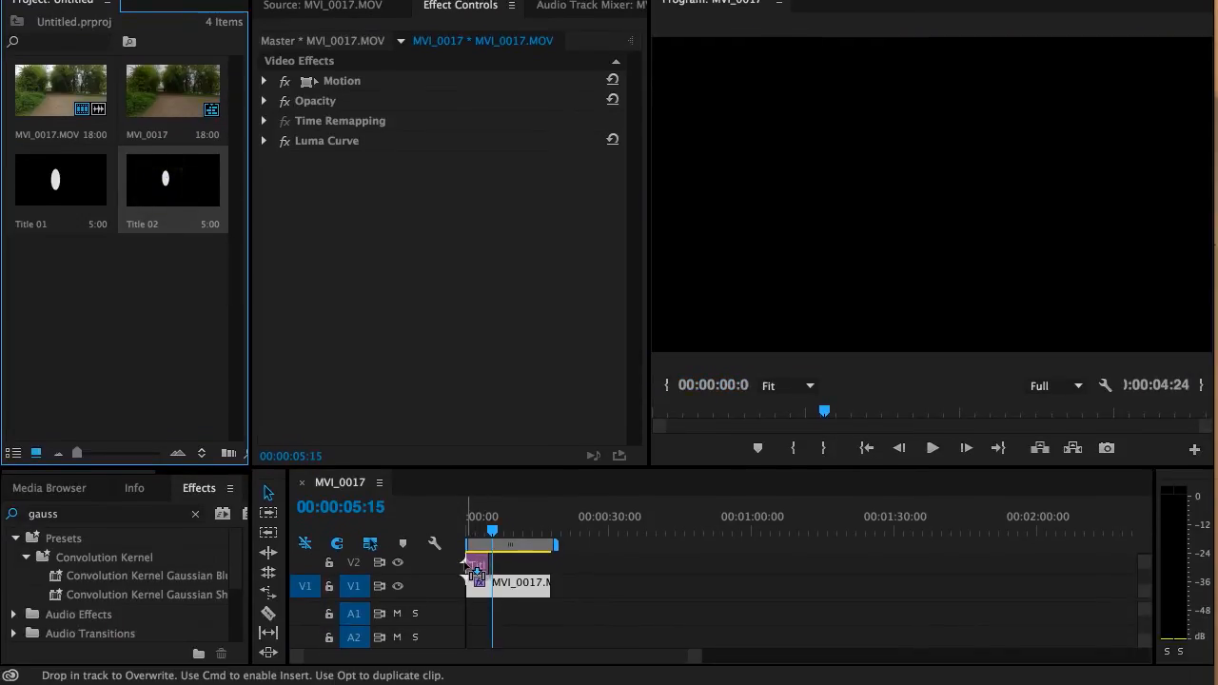
Drop Title 02 on track V2 above MVI_0017, lasting to 18:00, and select it.
left_click_drag(491, 567, 543, 571)
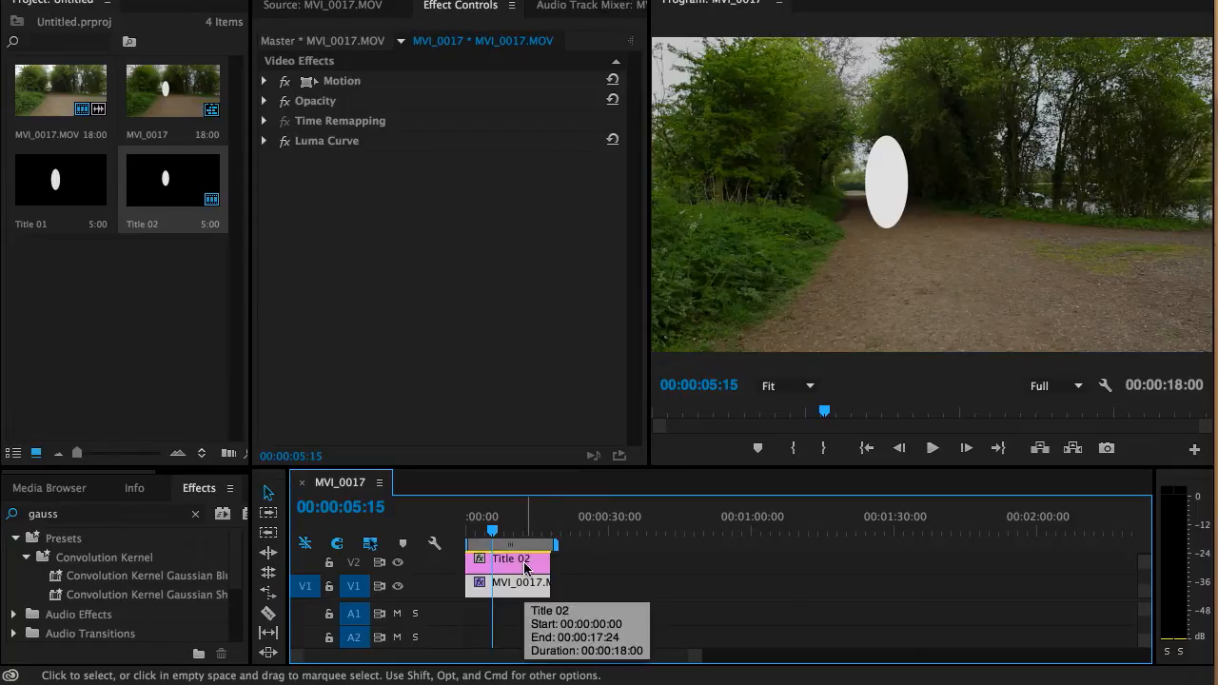
left_click(511, 559)
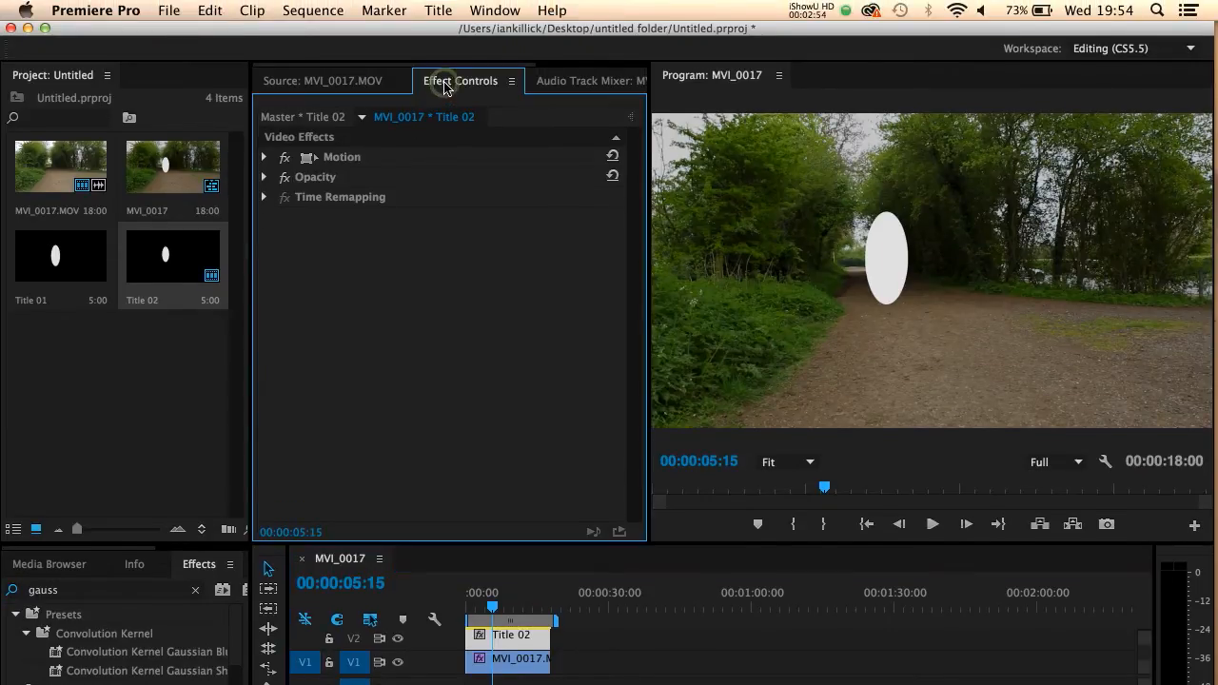
Change Title 02's Opacity blend mode from Normal to Overlay.
left_click(264, 177)
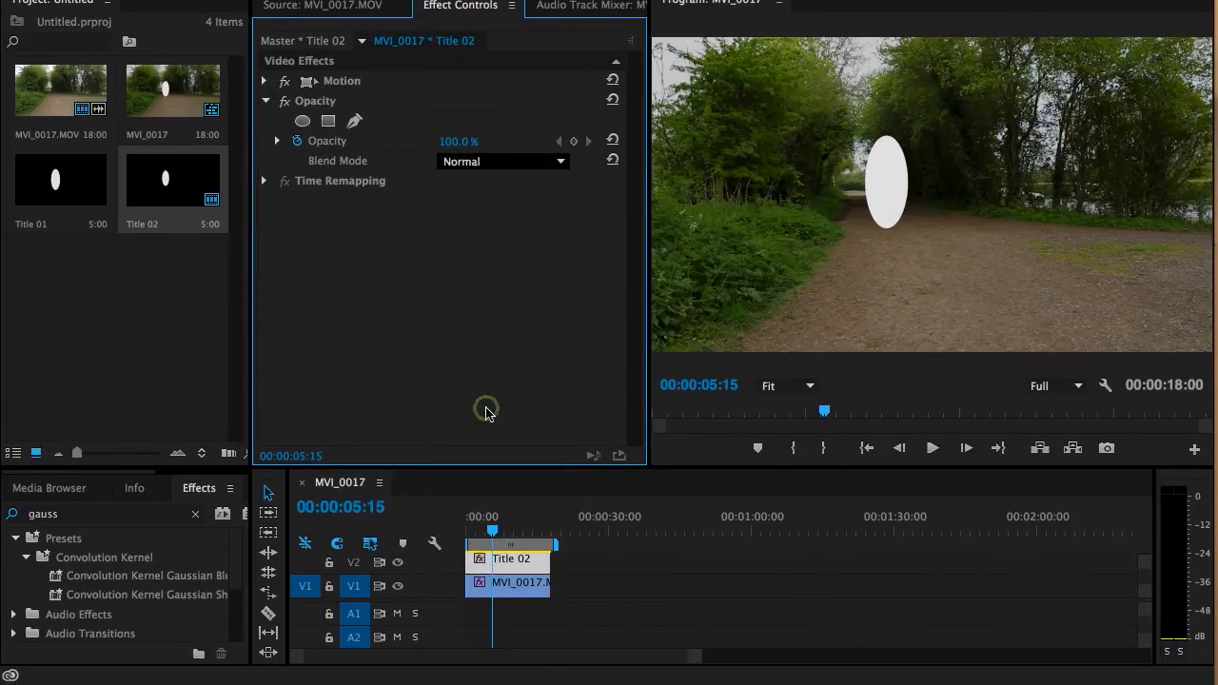
left_click(503, 161)
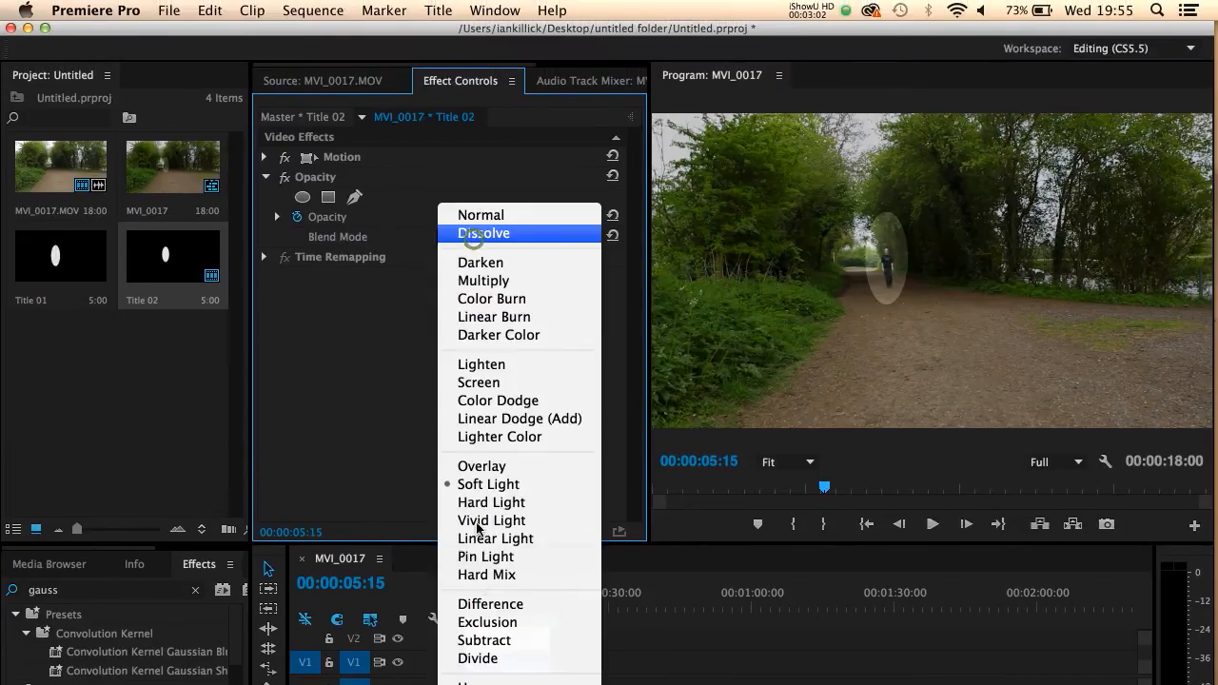
left_click(482, 466)
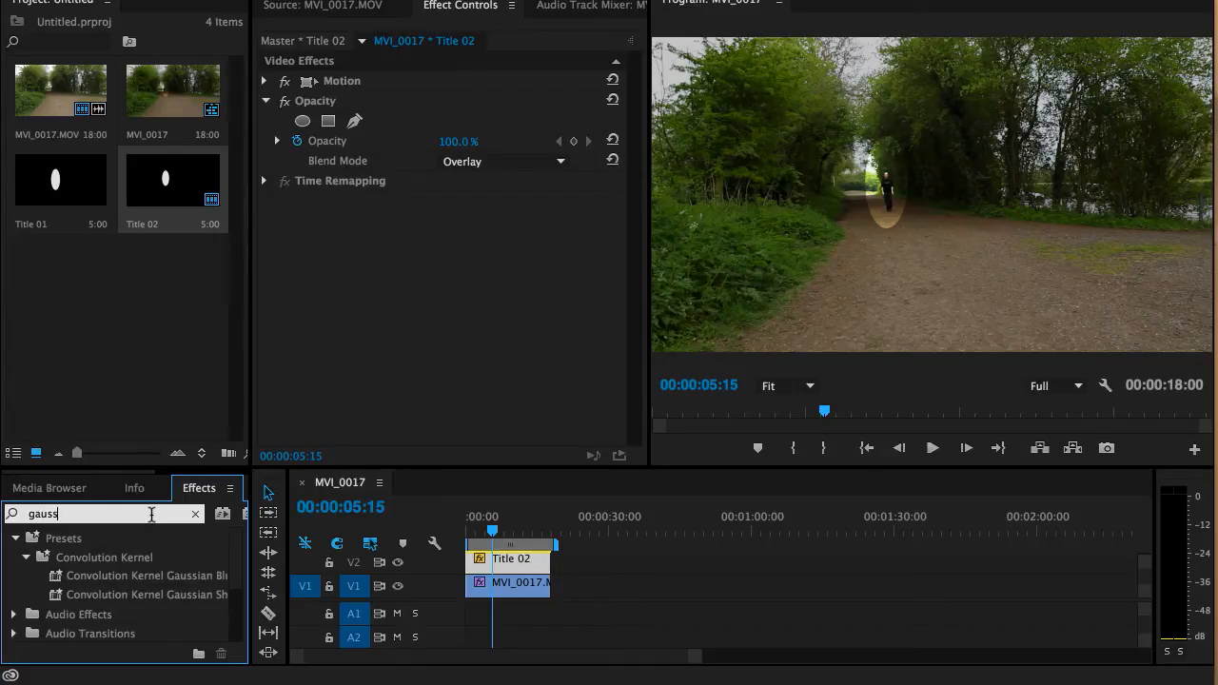
Search Effects for 'gaussian' and apply Gaussian Blur to Title 02.
type("ian")
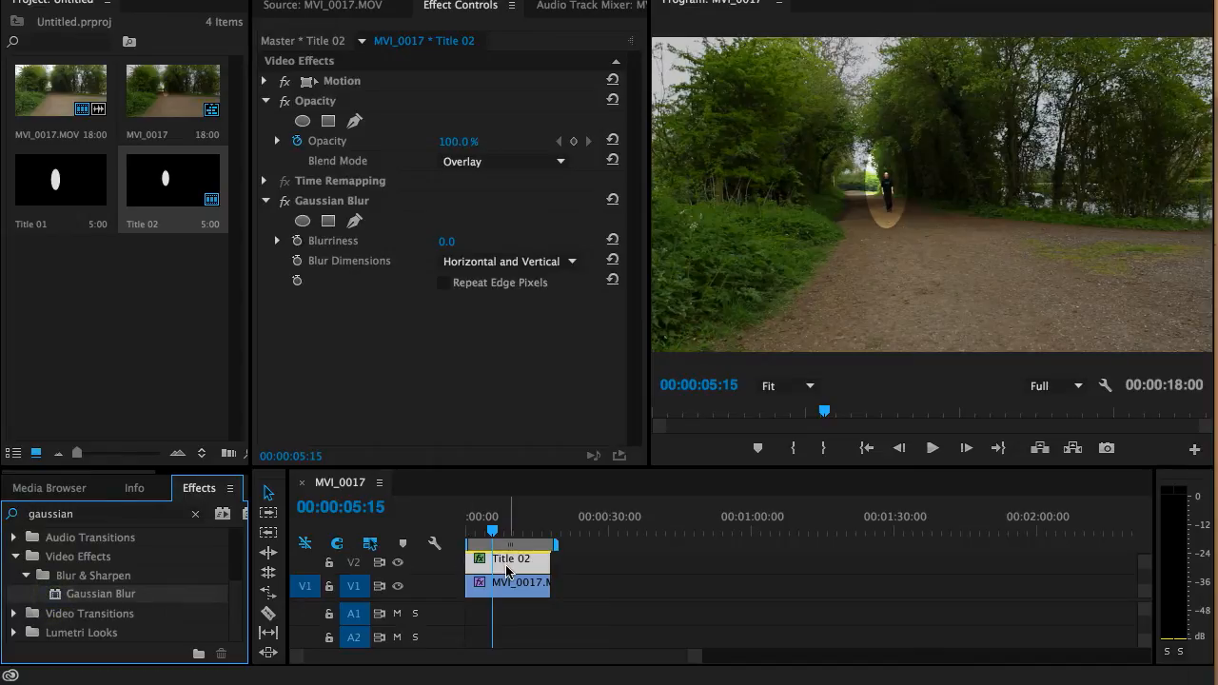
mouse_move(505, 485)
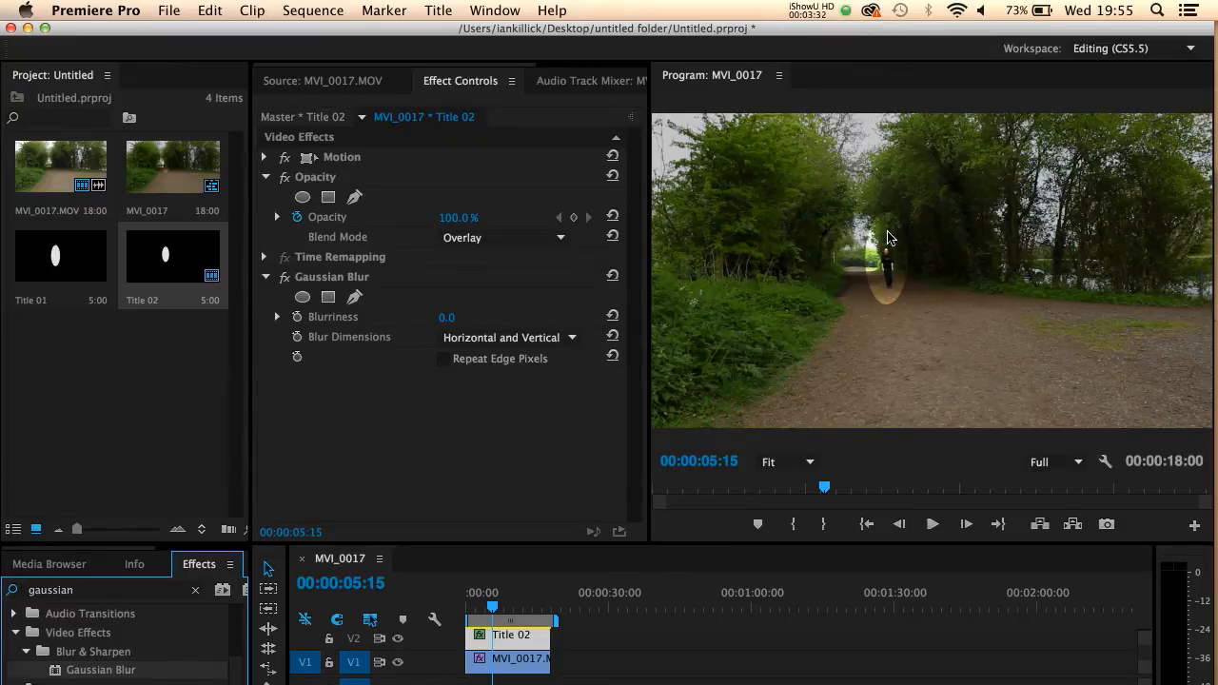
mouse_move(881, 279)
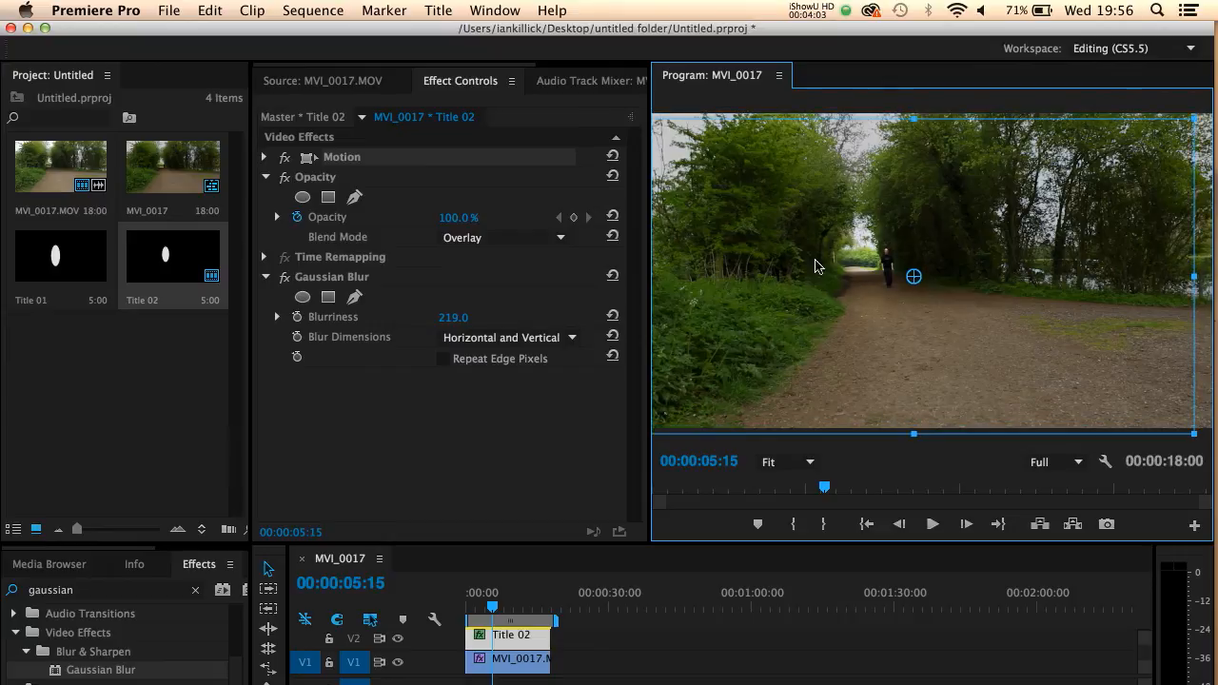
mouse_move(890, 238)
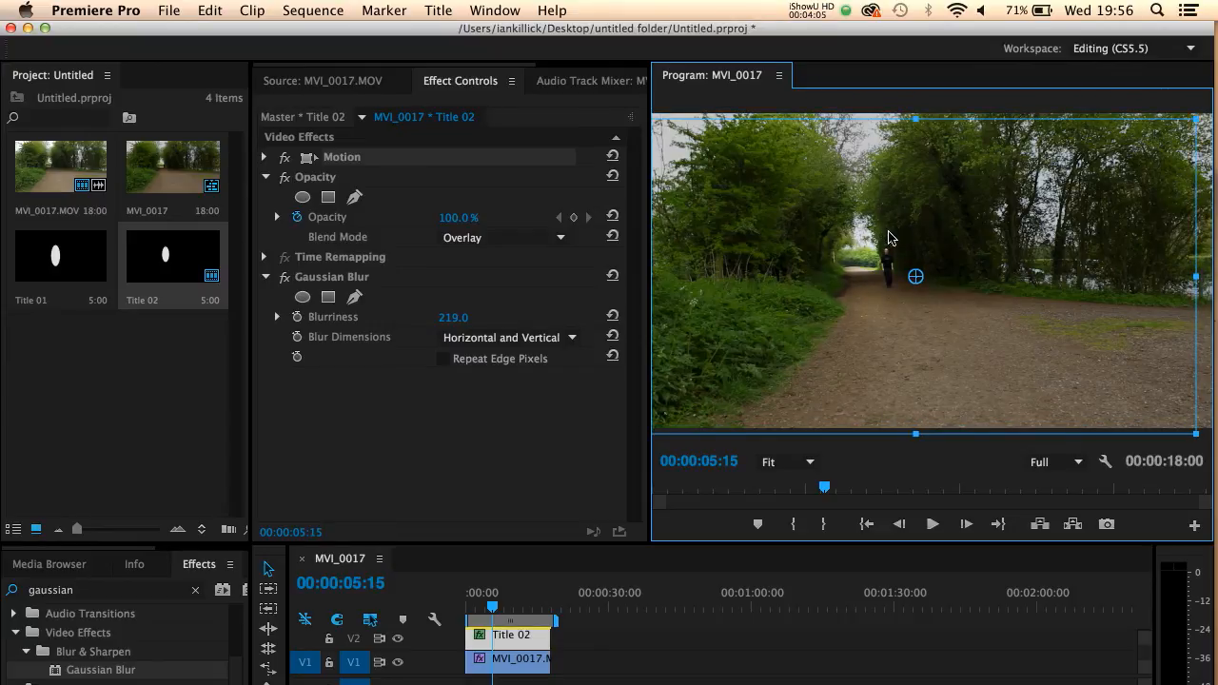
mouse_move(778, 264)
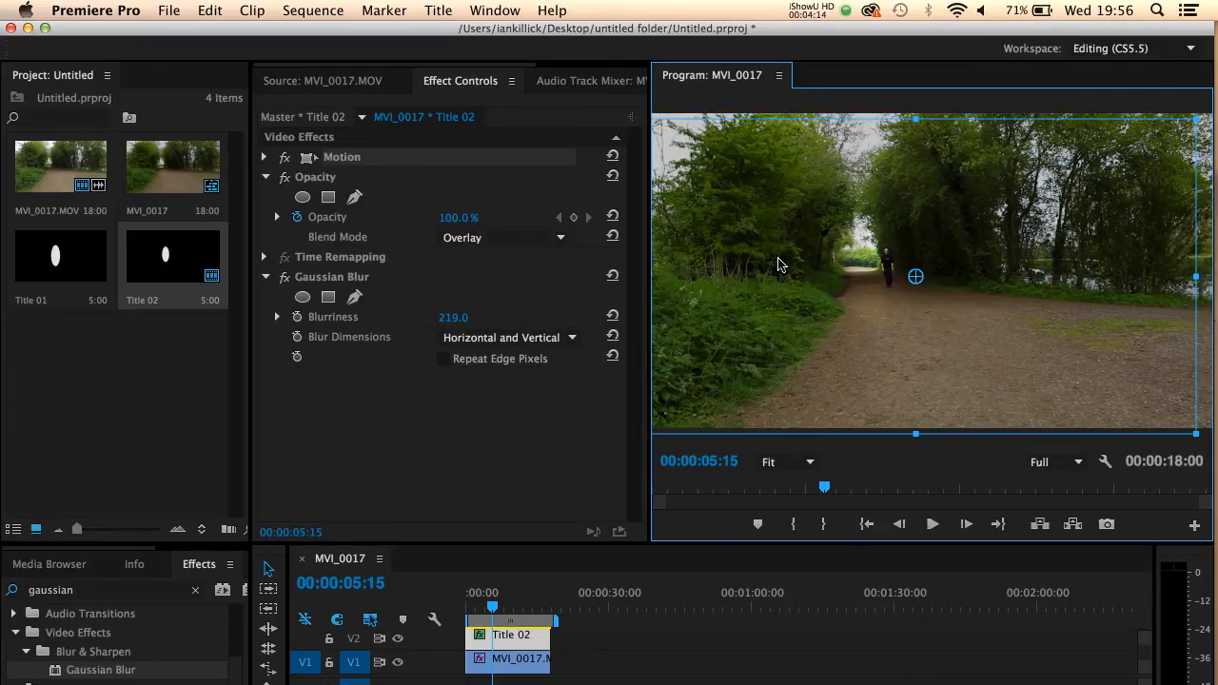
Expand Title 02's Motion settings and scrub Scale up to 141.
left_click(265, 157)
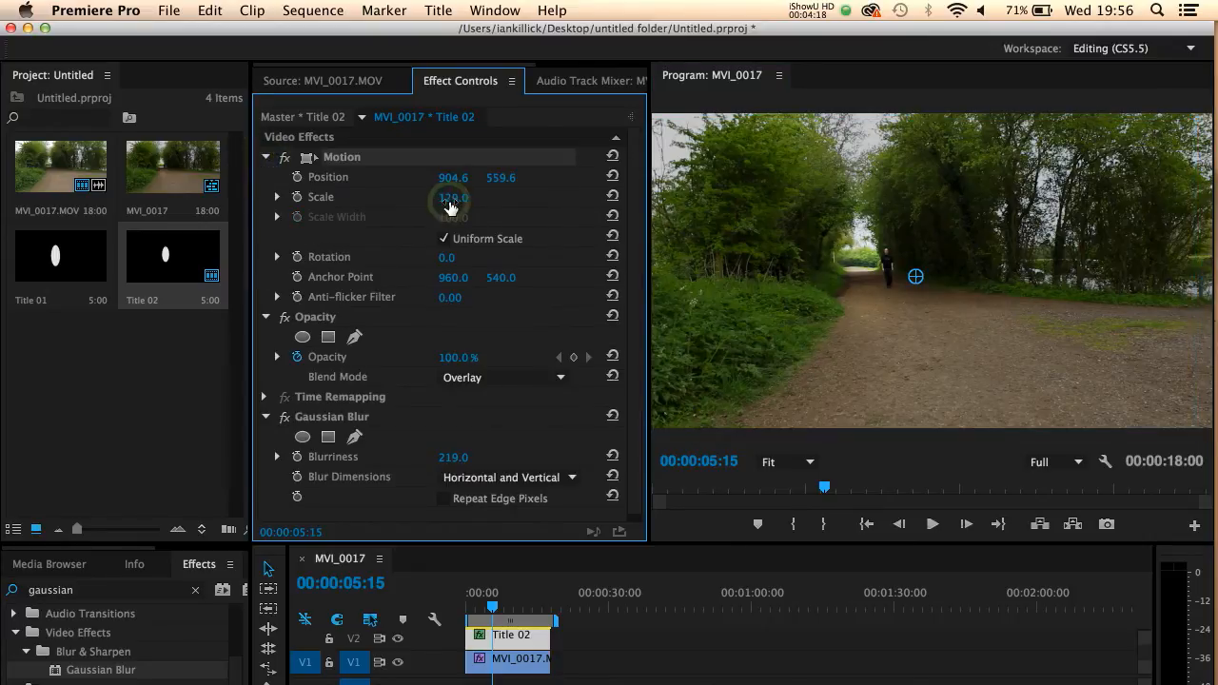
left_click_drag(453, 197, 454, 207)
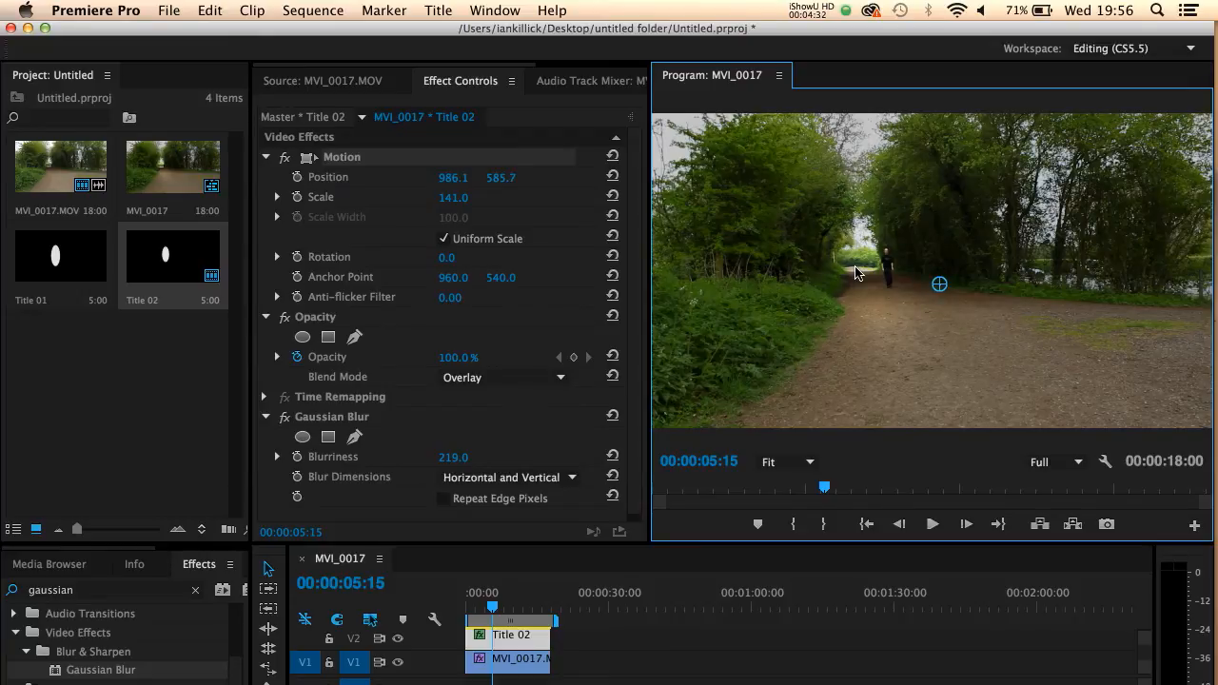
mouse_move(862, 252)
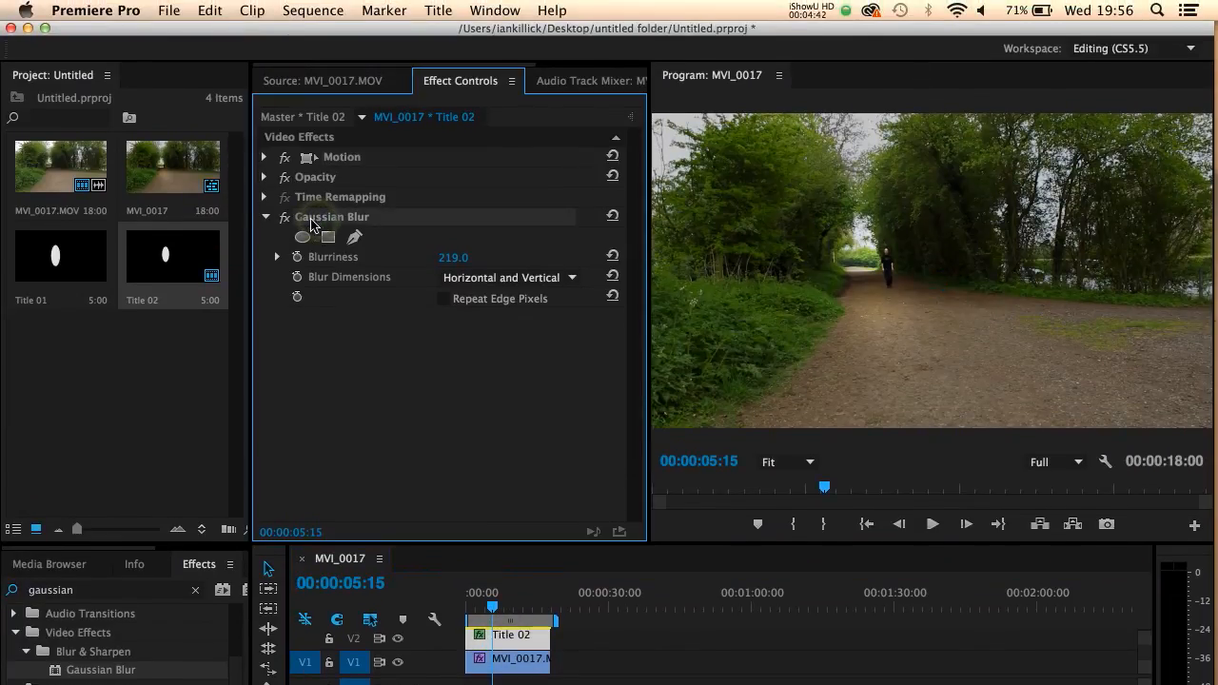
Check the Overlay opacity setting, collapse it, and hide track V2's output.
left_click(263, 177)
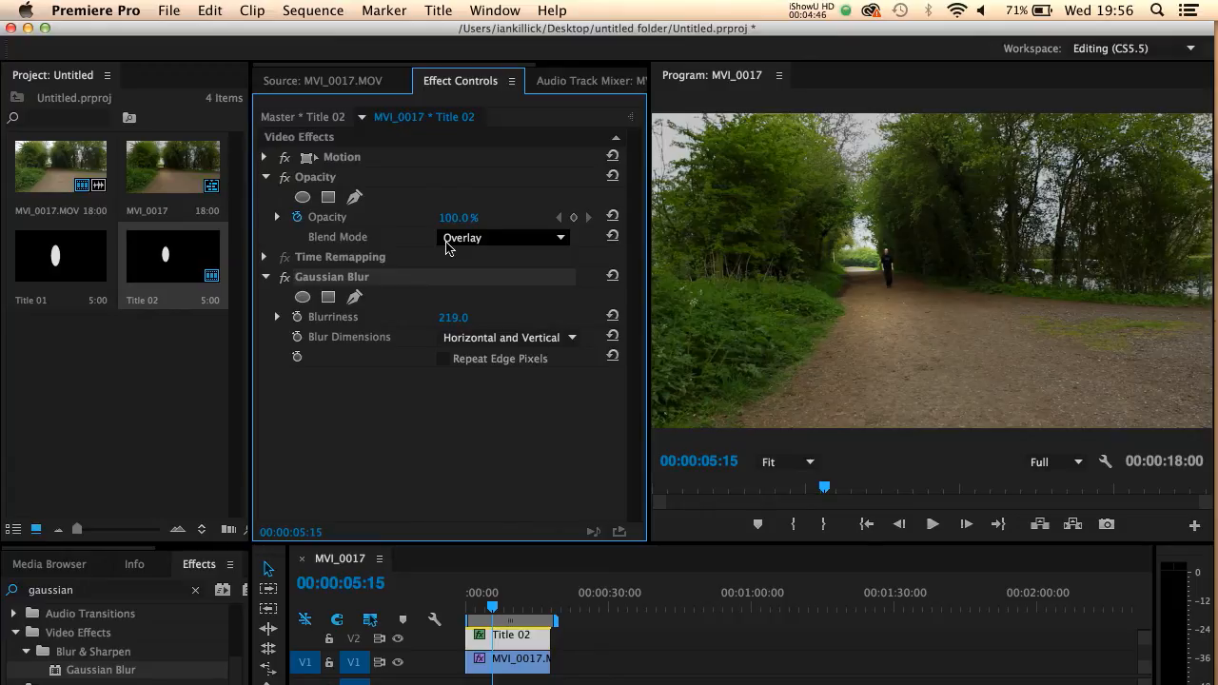
left_click(264, 177)
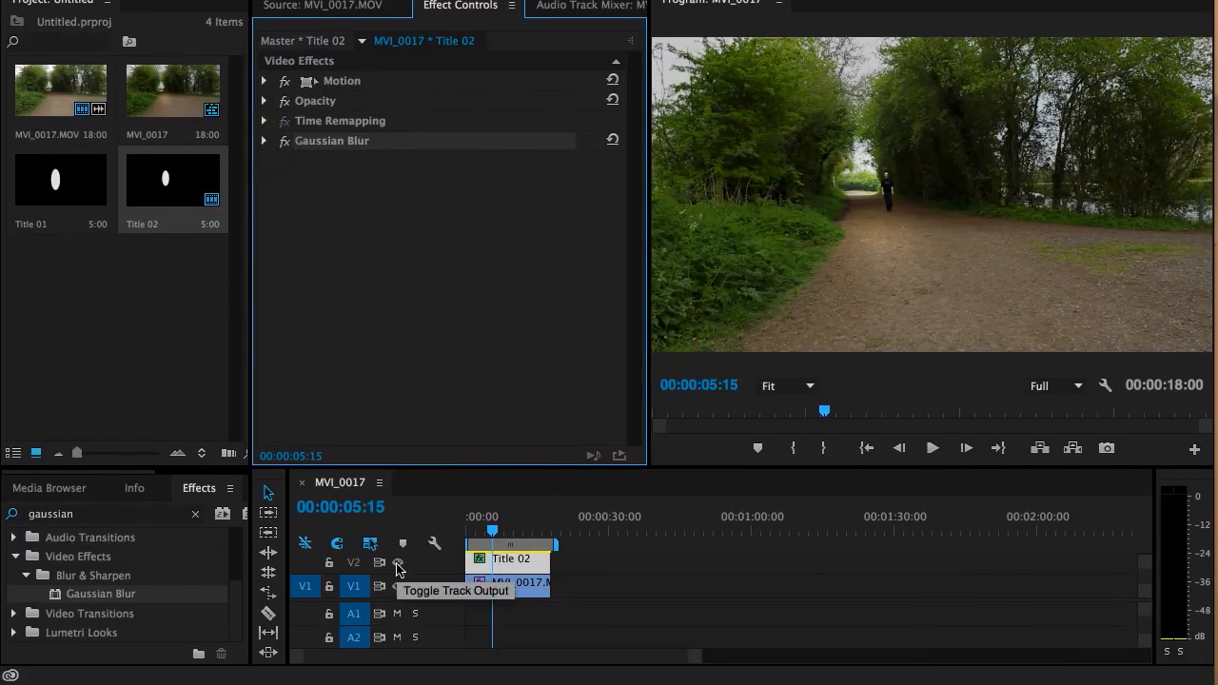
left_click(397, 586)
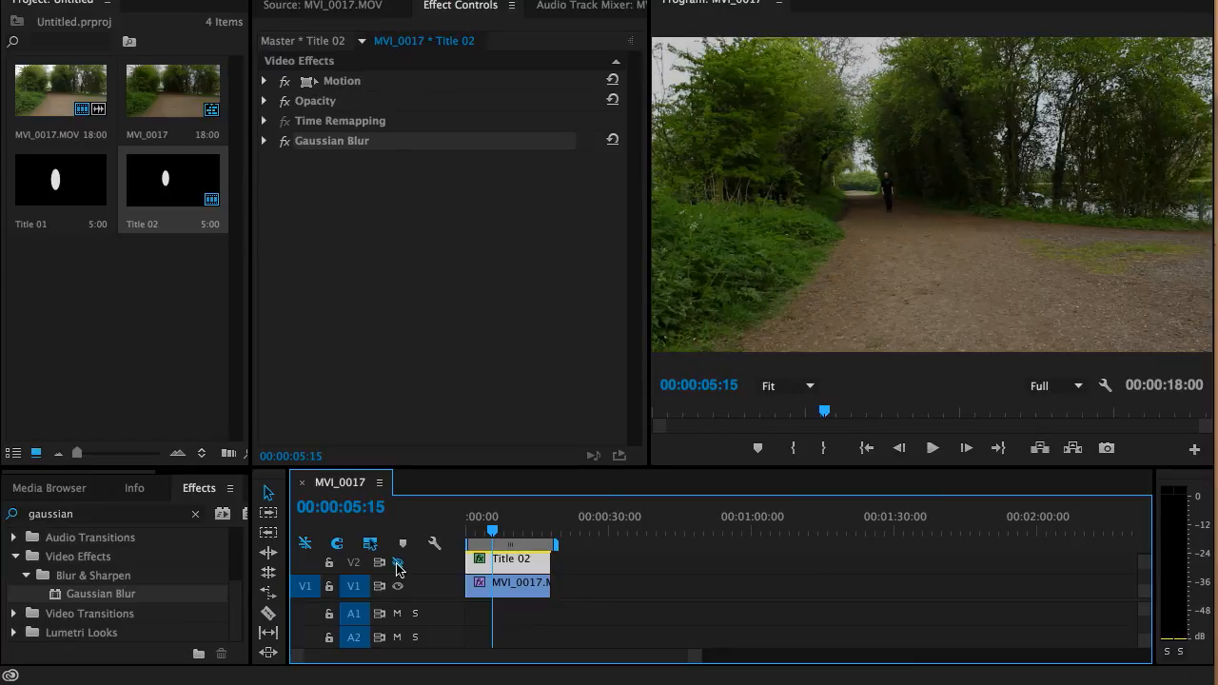